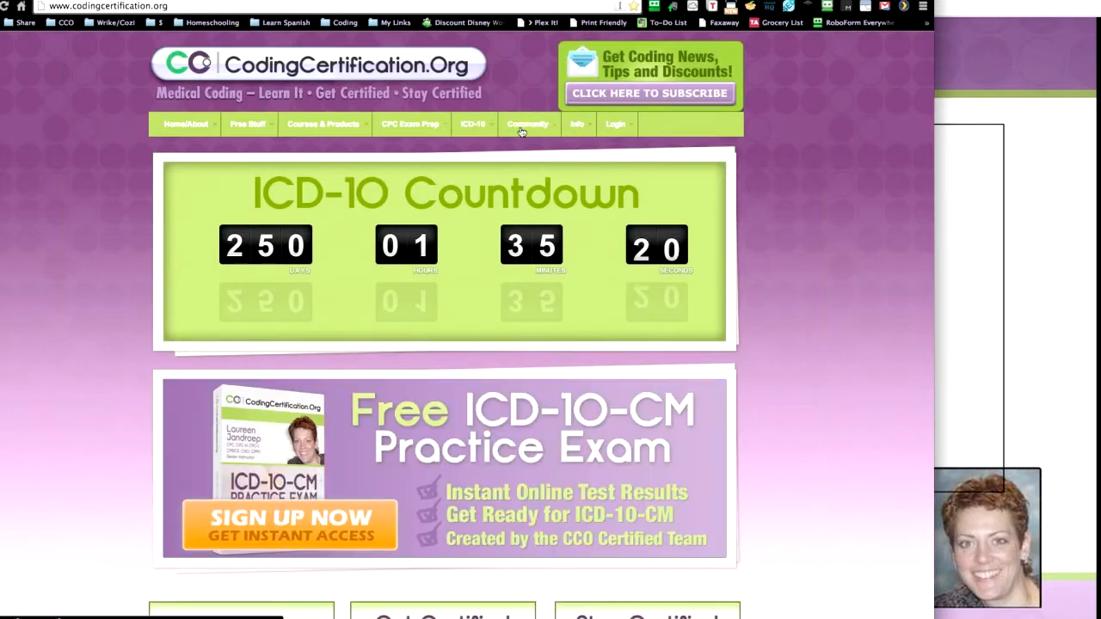
Open Community > Discussion Forum and scroll down past the public forums to Medical Coding Jobs.
click(527, 124)
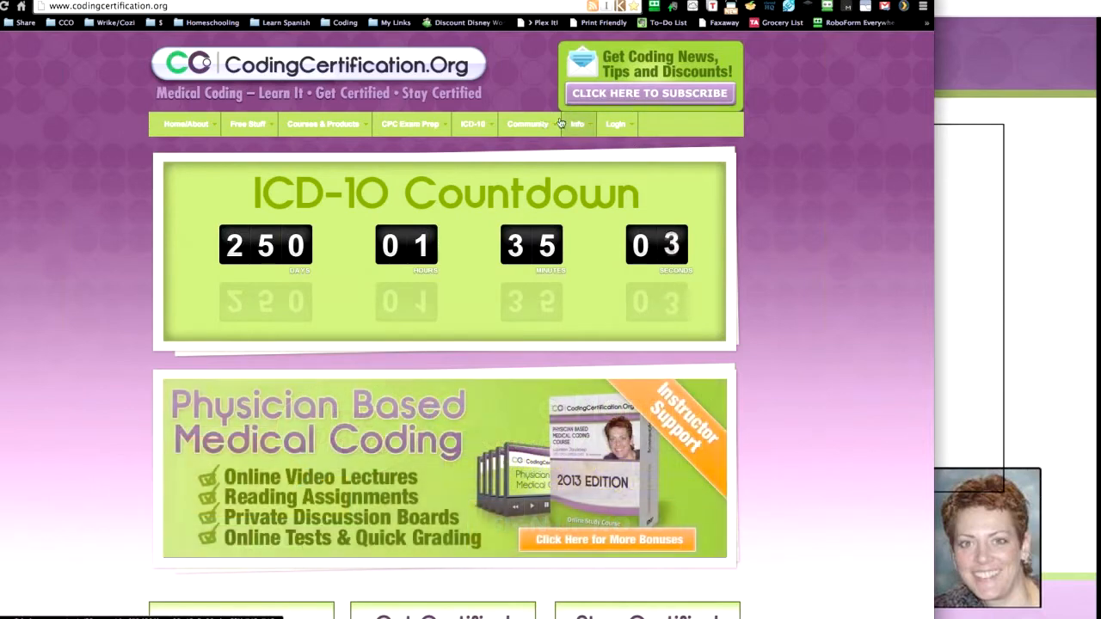
click(527, 124)
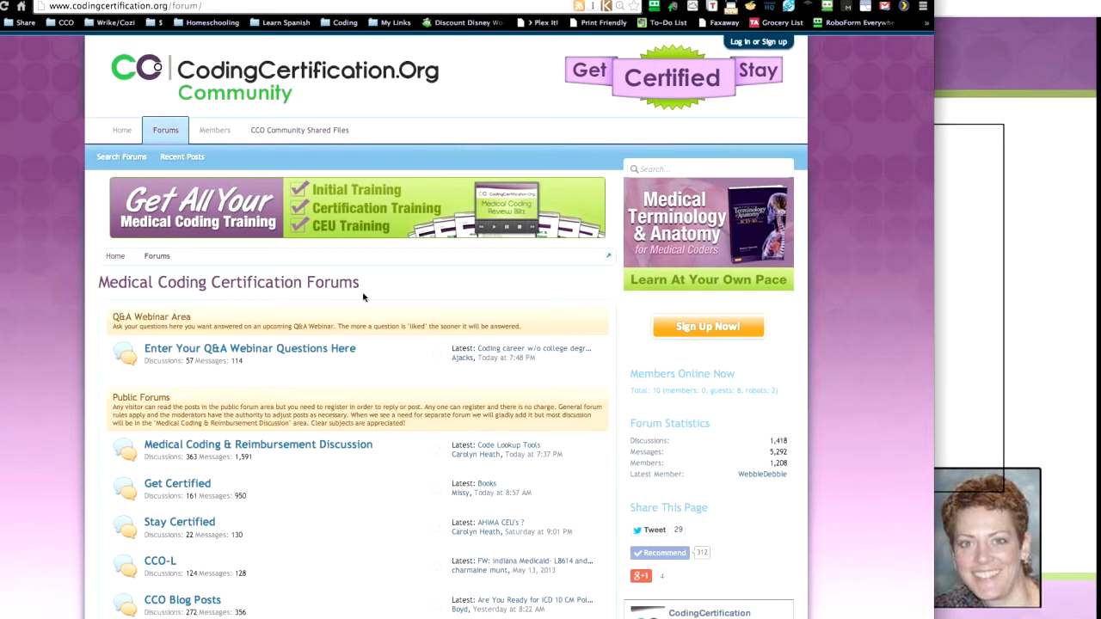
scroll(down, 3)
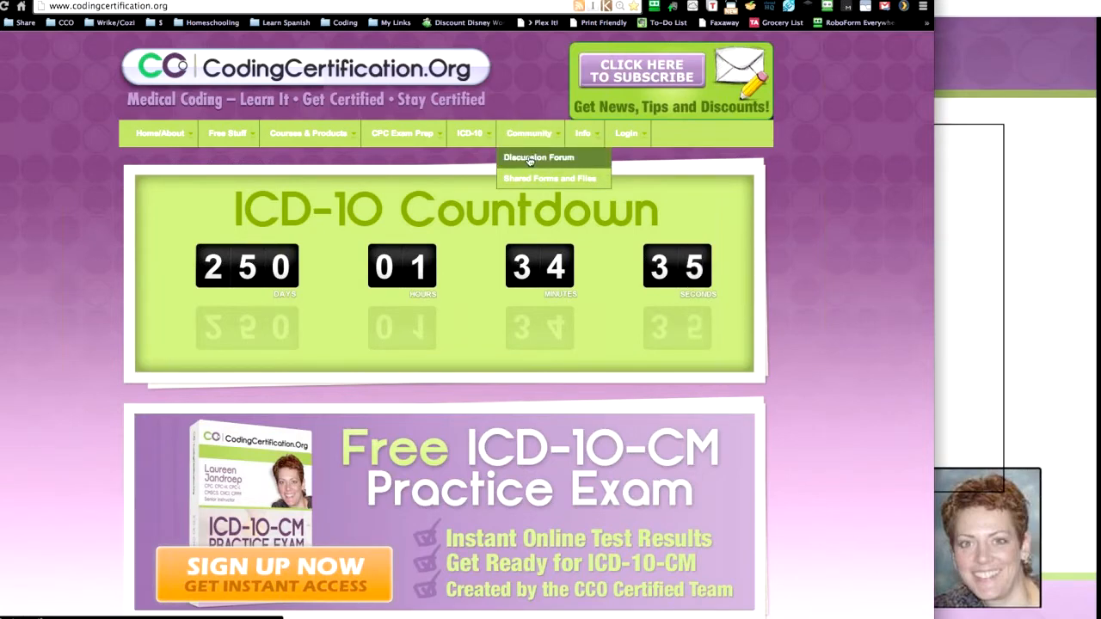
click(538, 158)
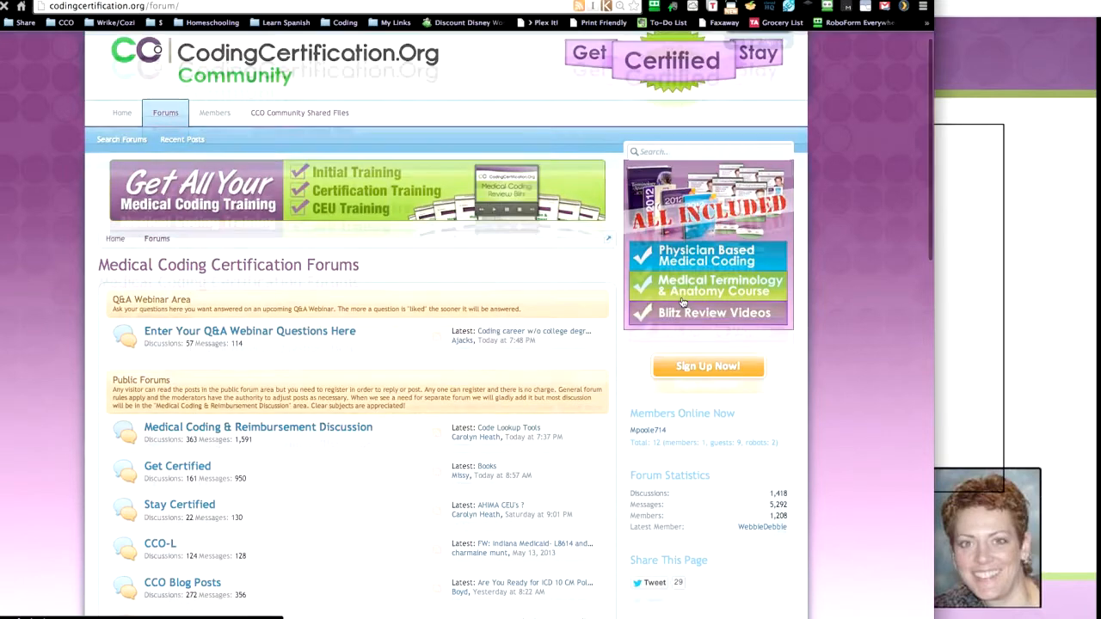
scroll(down, 3)
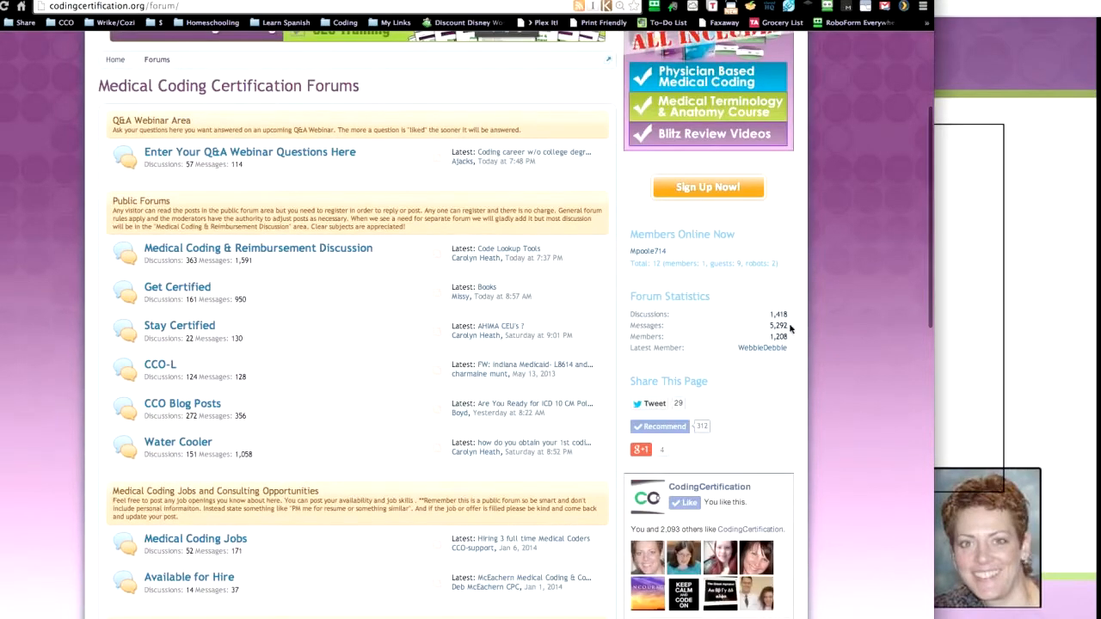
mouse_move(733, 323)
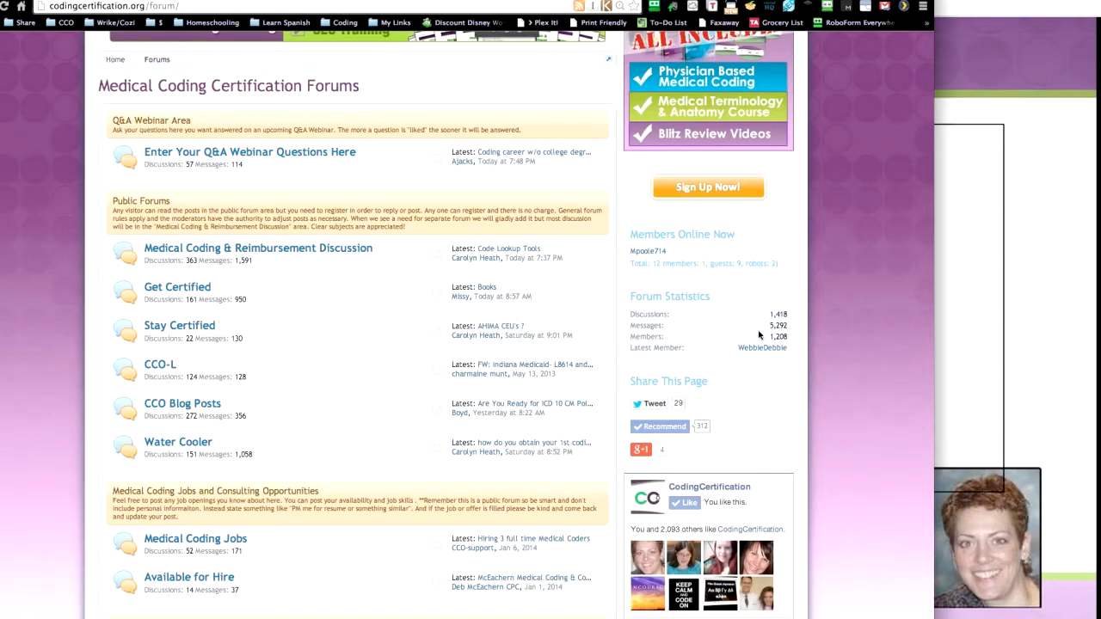
mouse_move(627, 338)
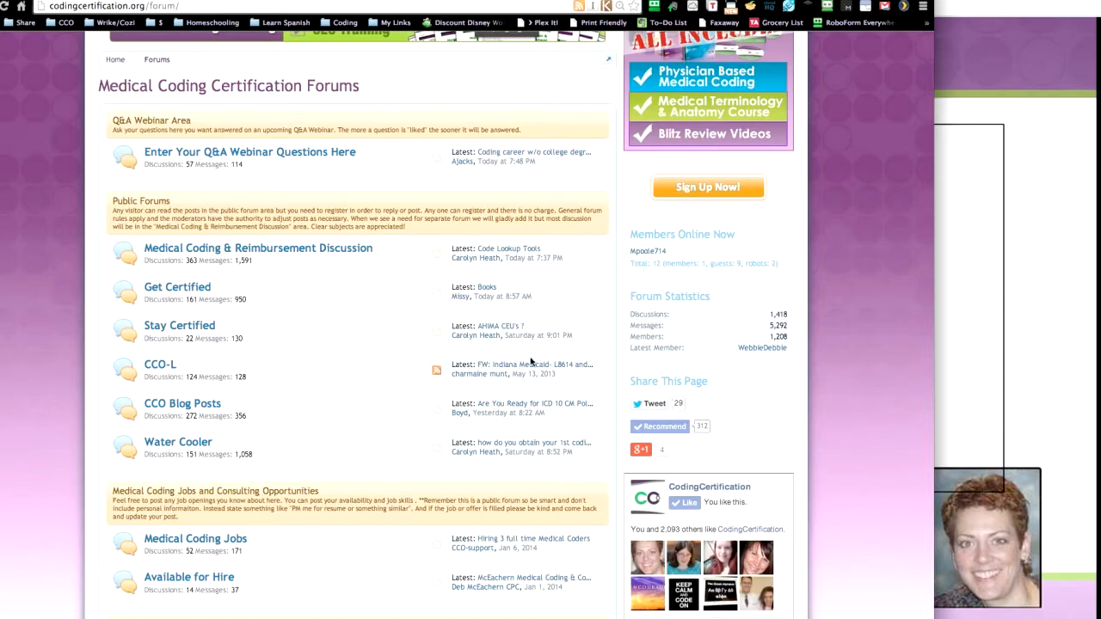
scroll(down, 3)
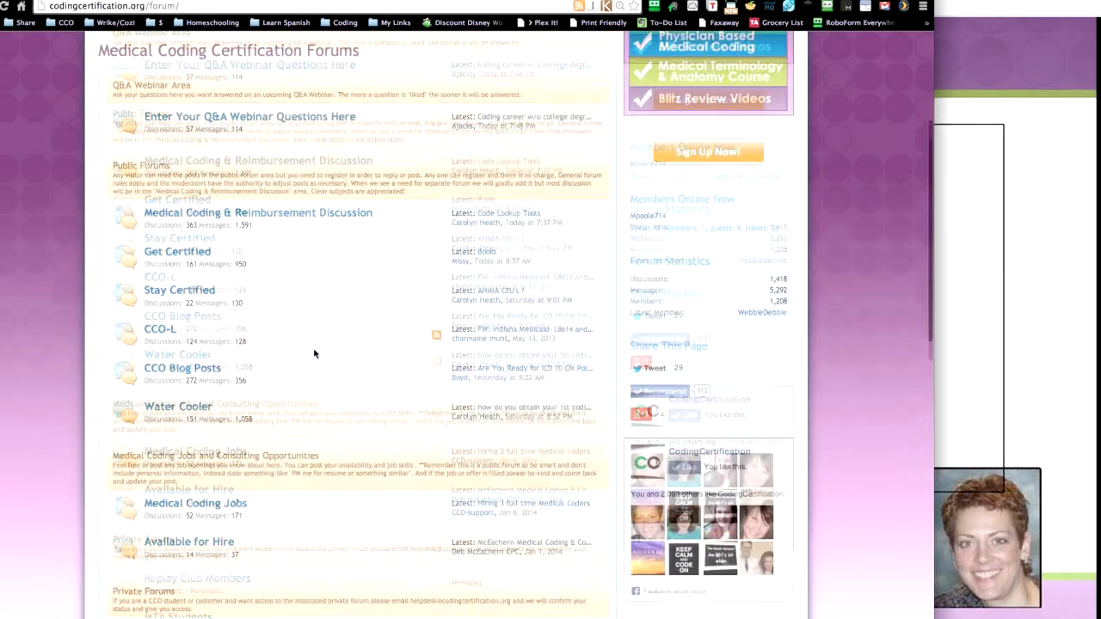
scroll(down, 3)
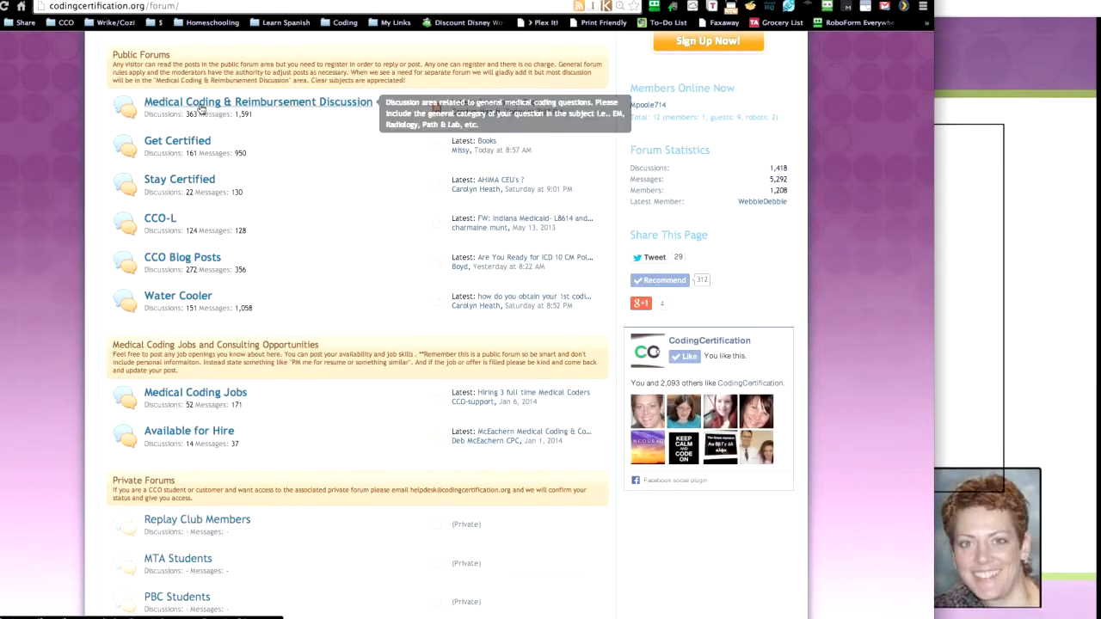
mouse_move(262, 107)
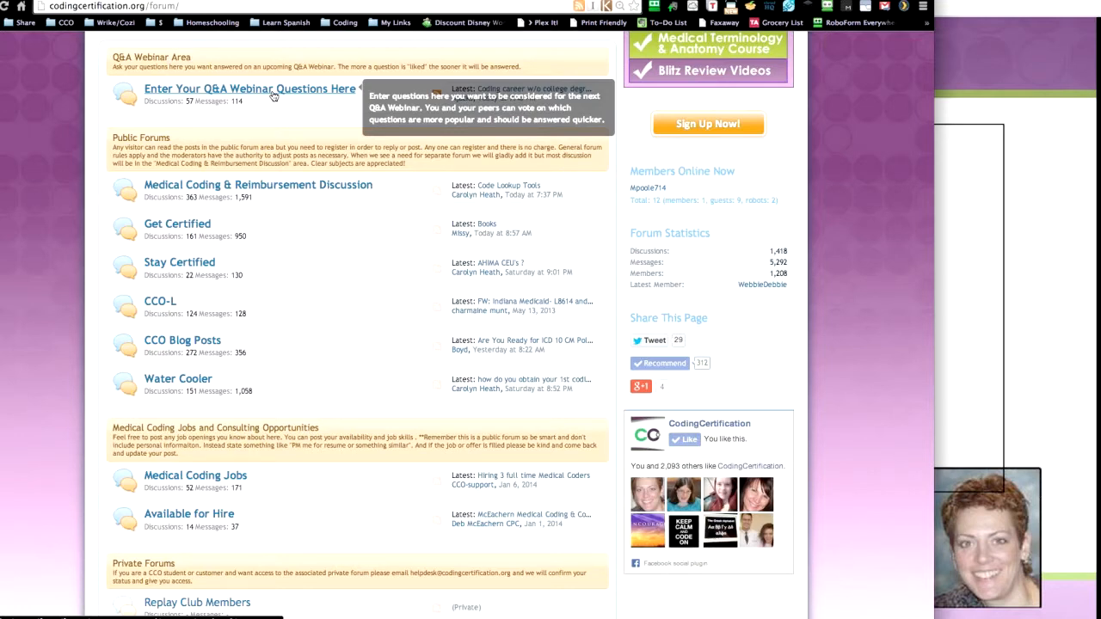
mouse_move(160, 301)
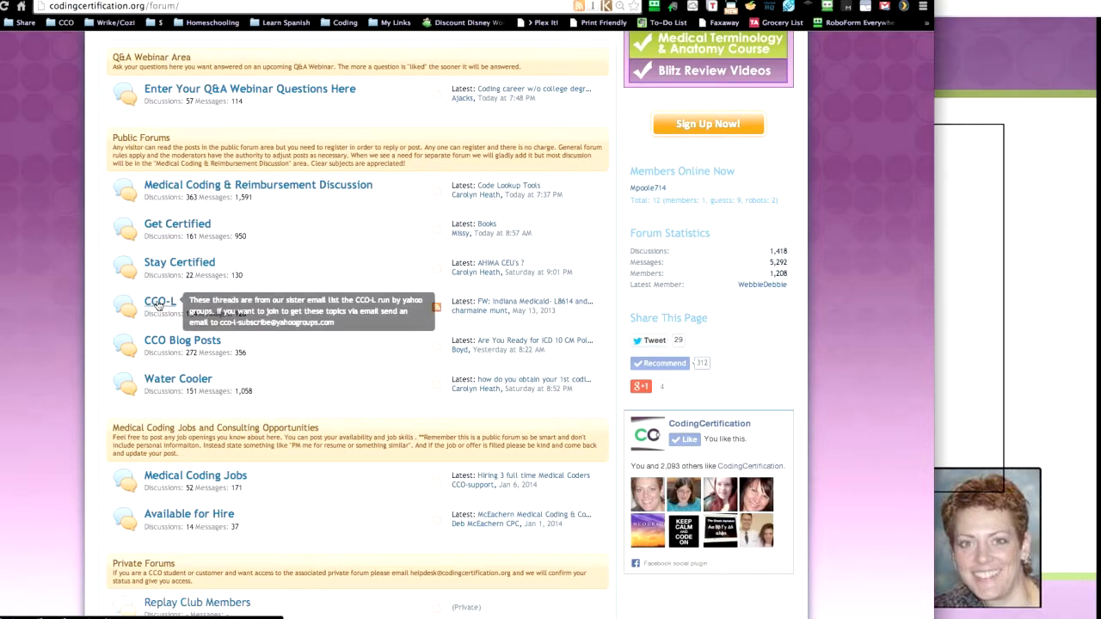
scroll(down, 3)
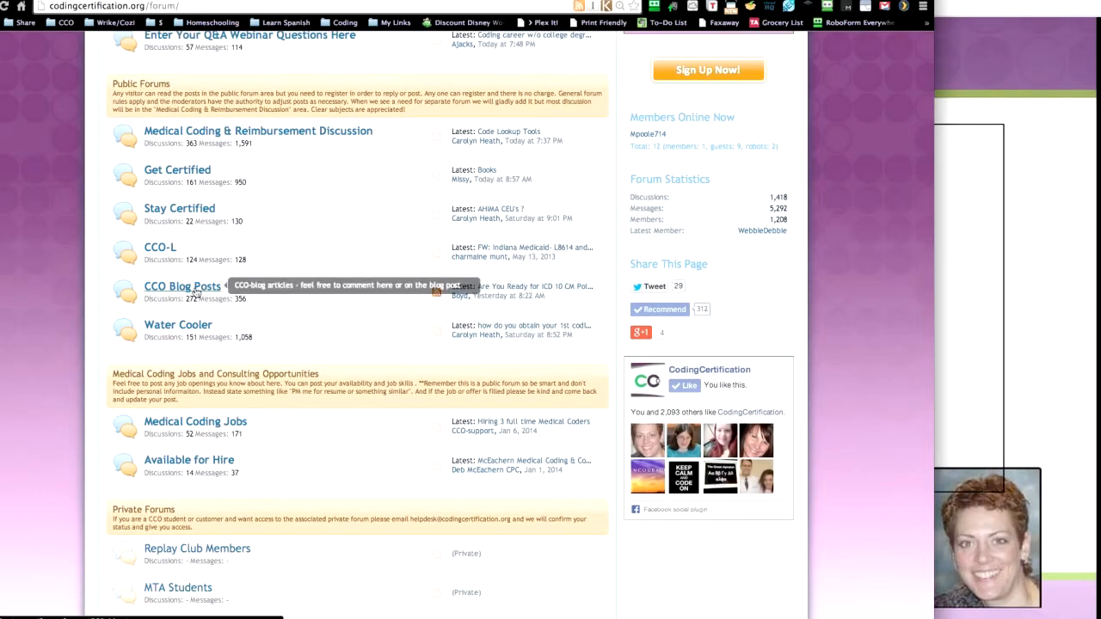
mouse_move(336, 236)
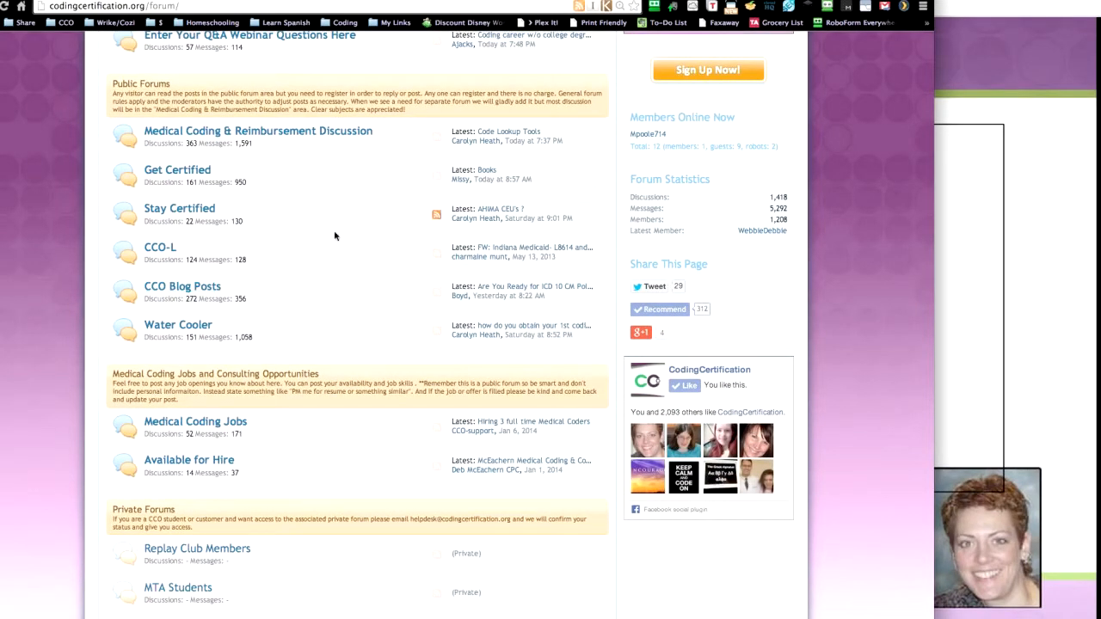
mouse_move(178, 324)
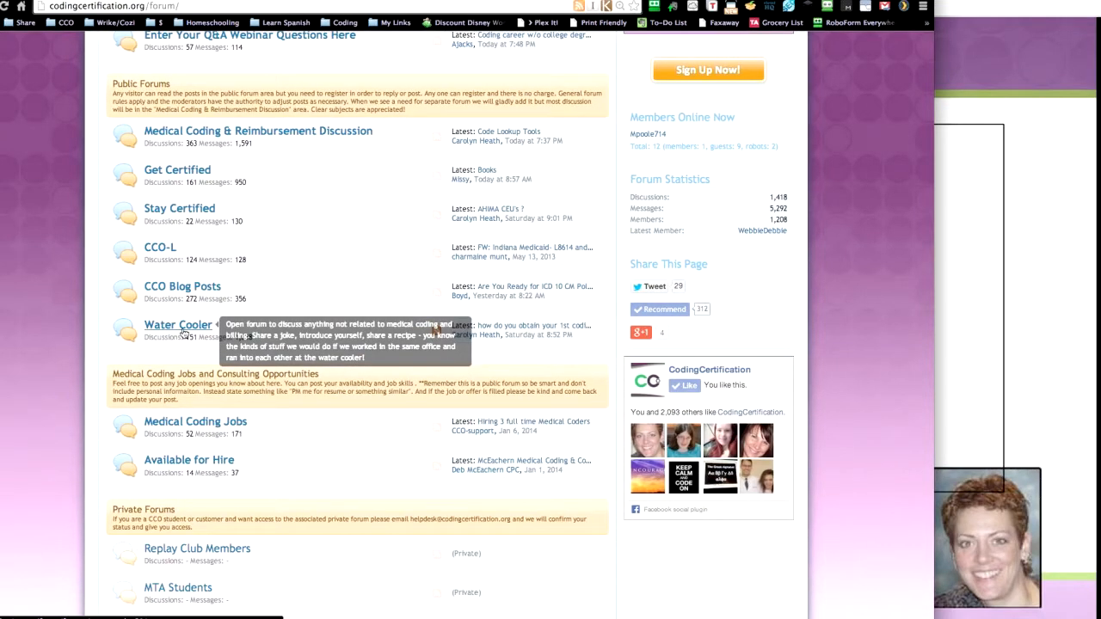
mouse_move(312, 288)
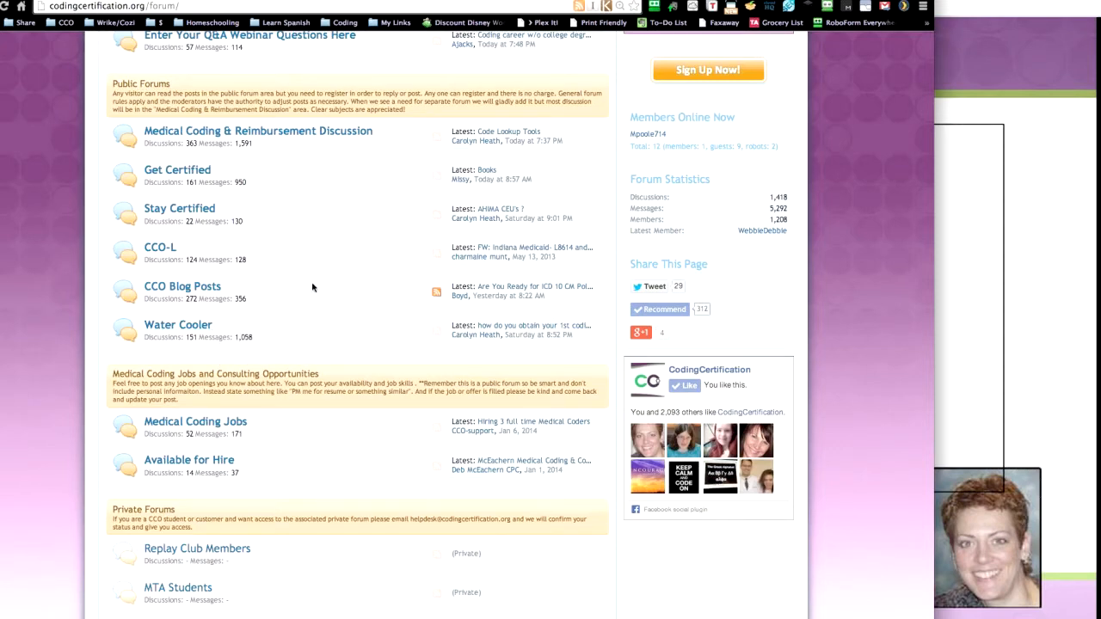
scroll(down, 3)
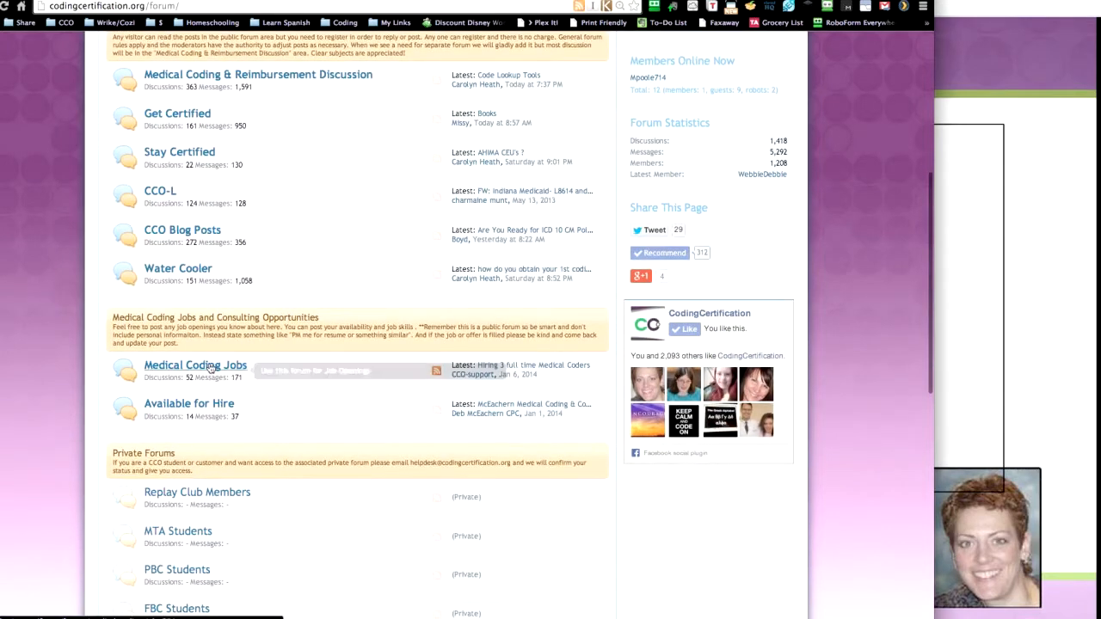
mouse_move(195, 364)
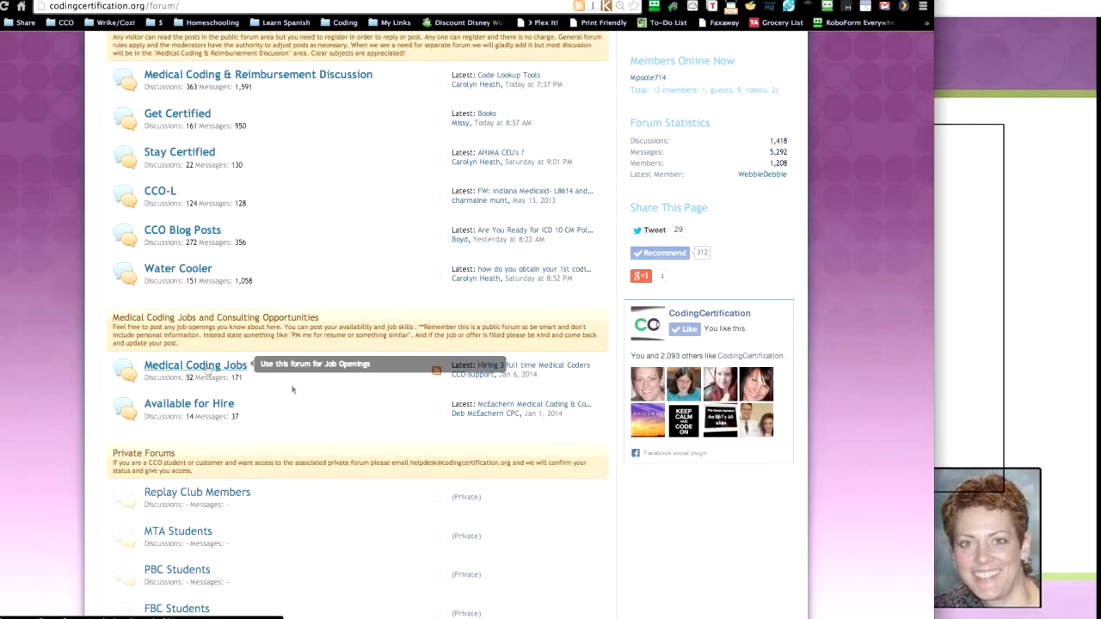
scroll(down, 3)
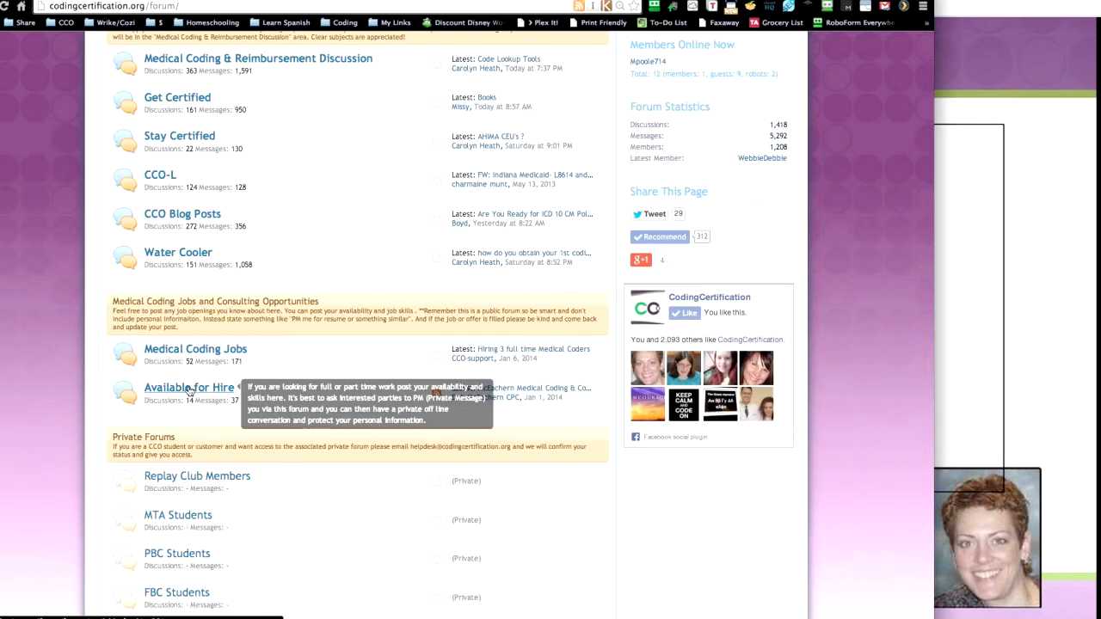
mouse_move(279, 363)
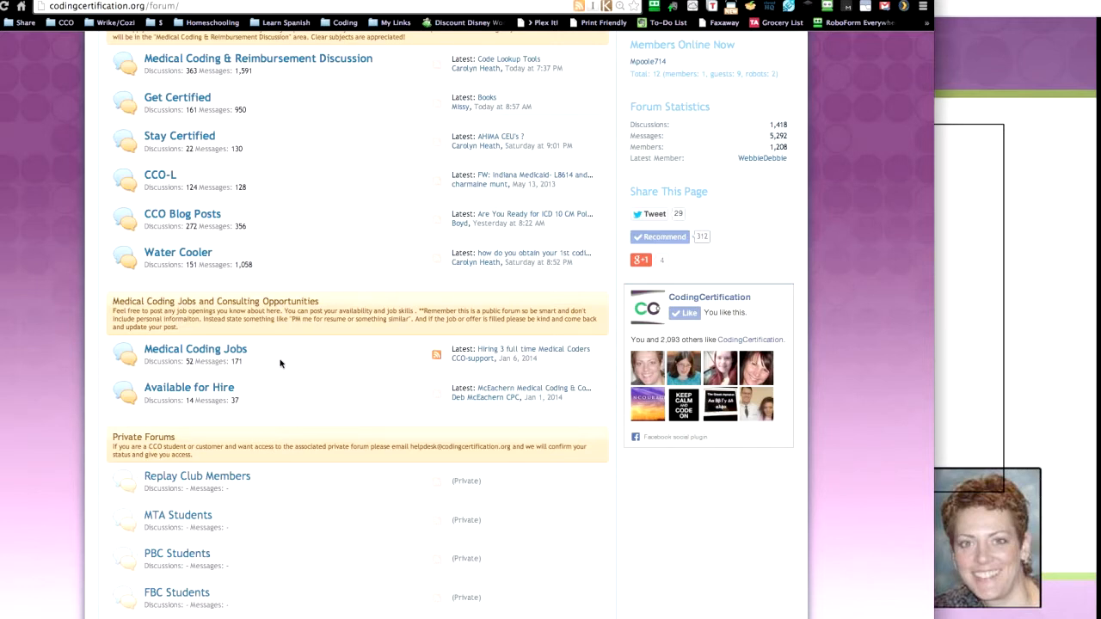
mouse_move(288, 361)
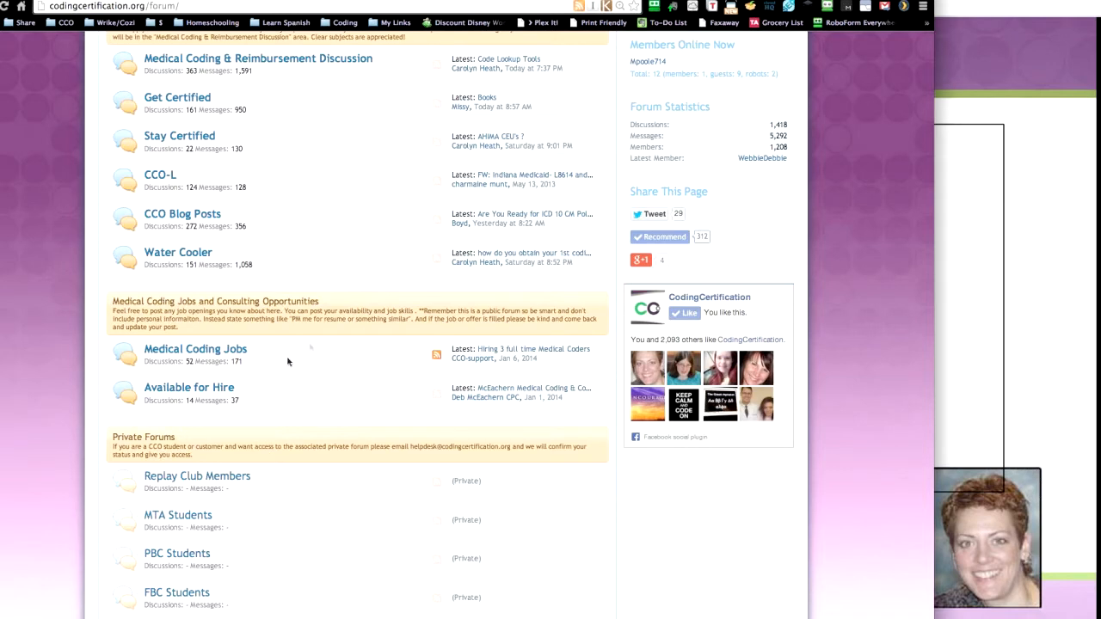
mouse_move(369, 250)
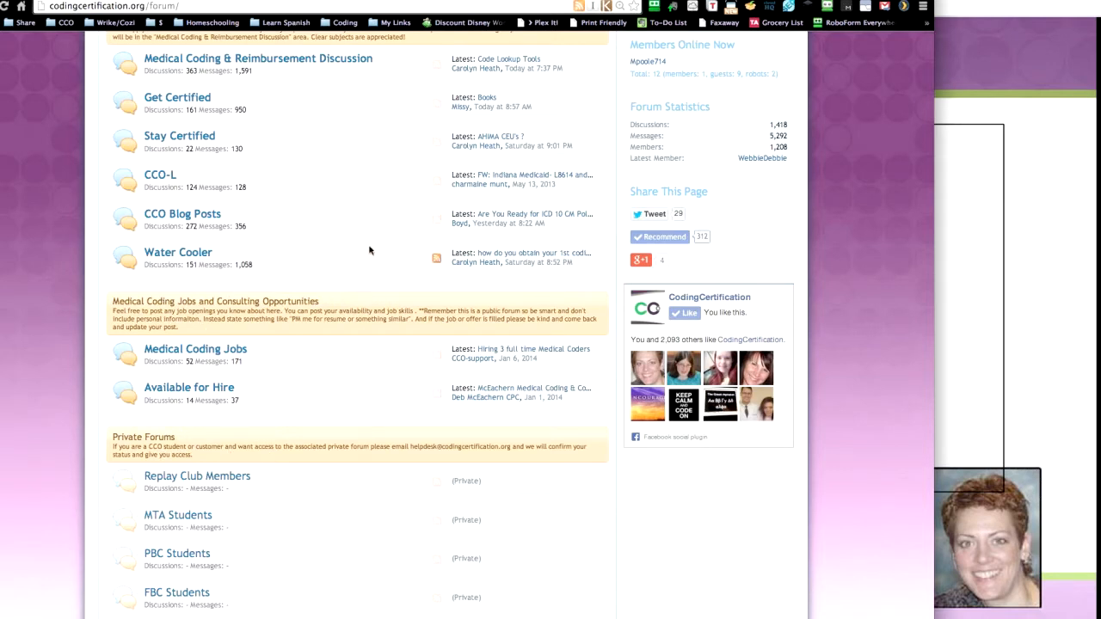
mouse_move(355, 331)
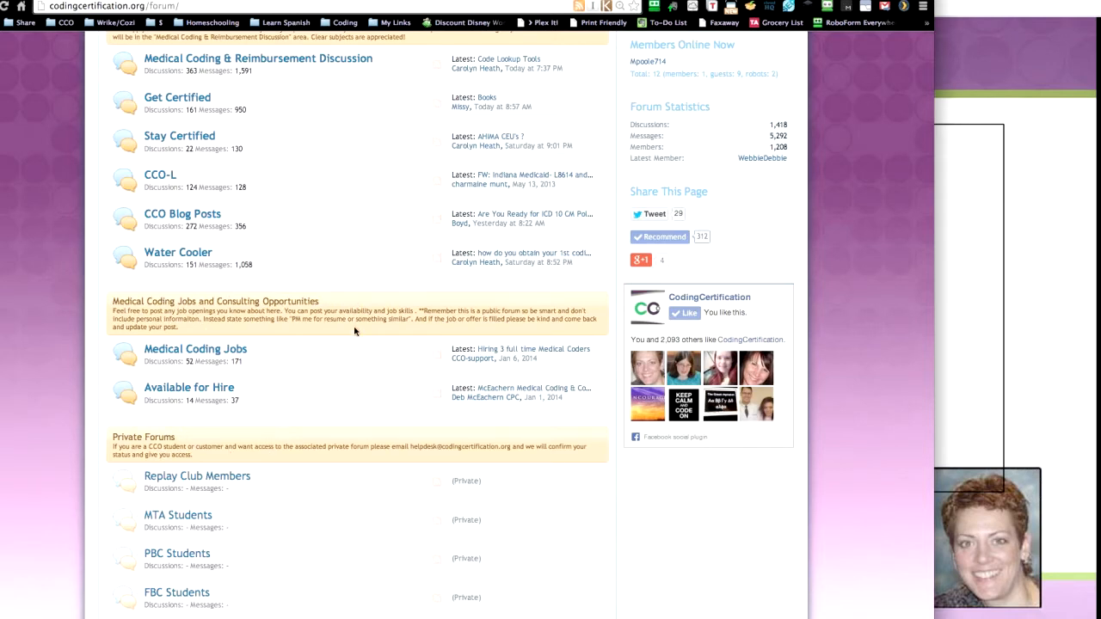
scroll(down, 3)
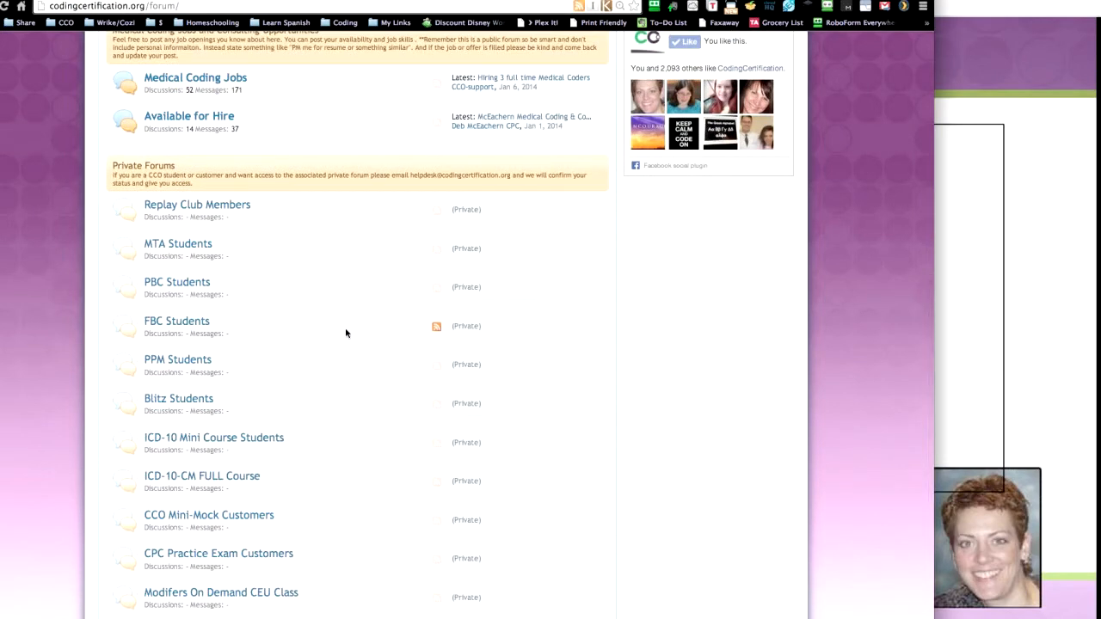
mouse_move(341, 332)
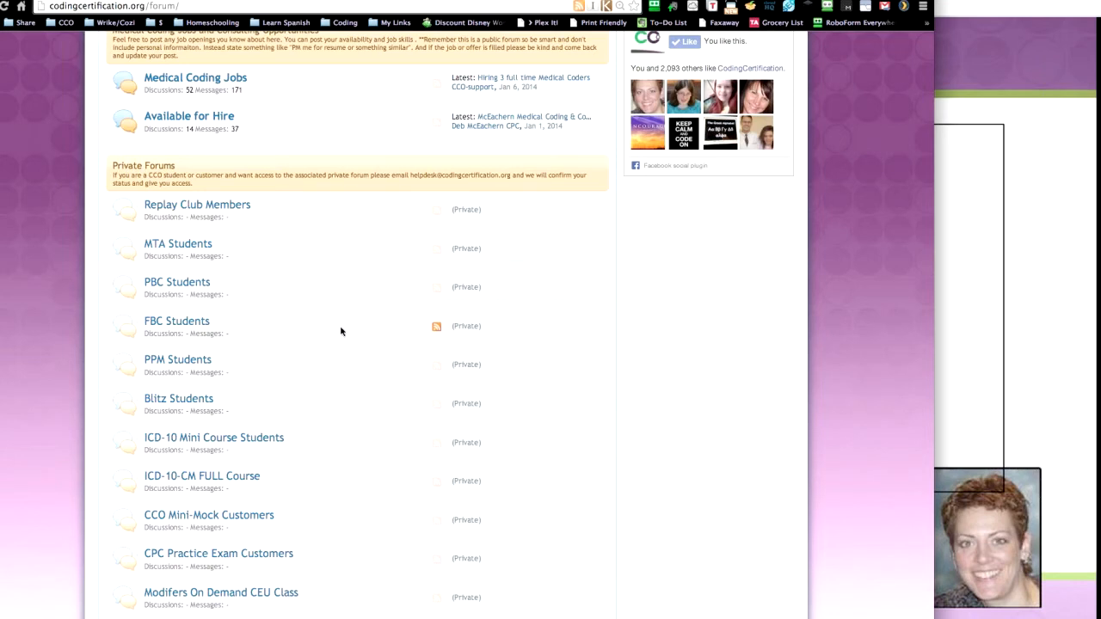
mouse_move(346, 333)
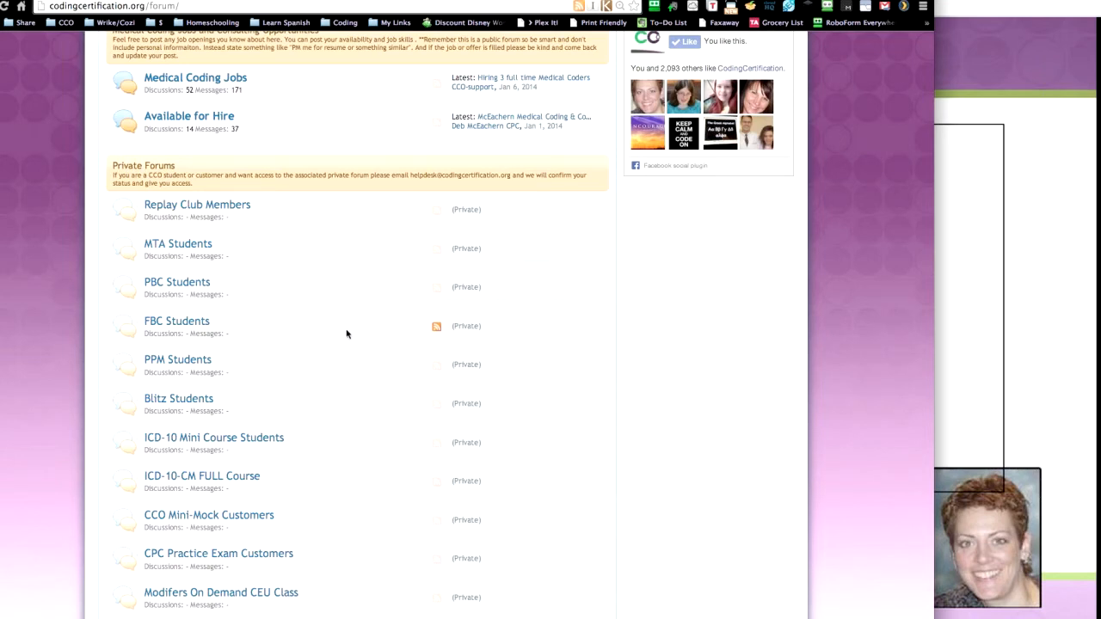